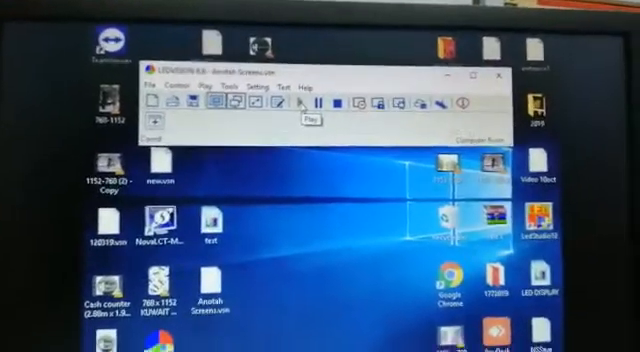
Switch from the compact LEDVISION bar to the full editing window
click(290, 108)
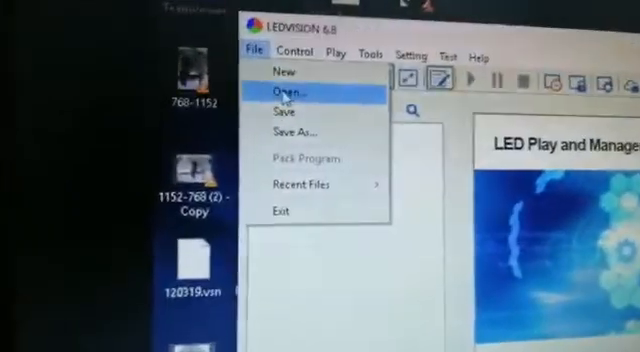
Open the existing program file Anotah Screens.vsn from the Desktop
click(286, 92)
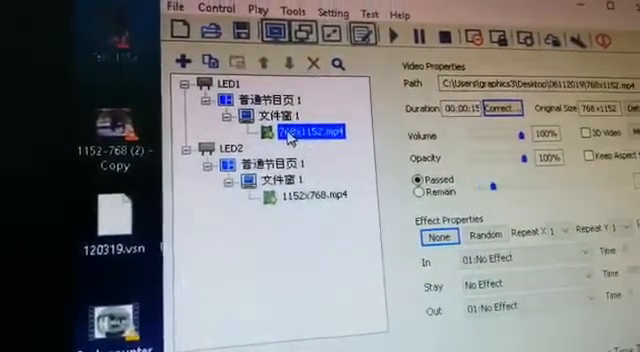
click(310, 195)
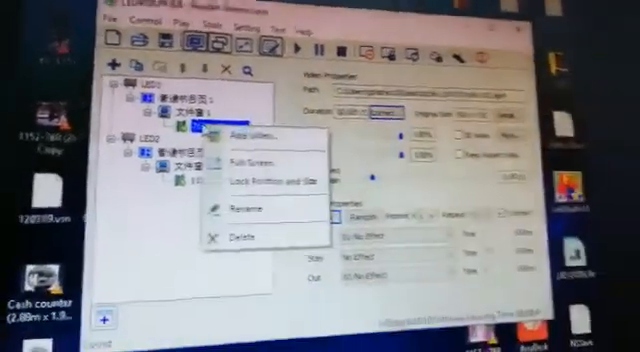
click(243, 133)
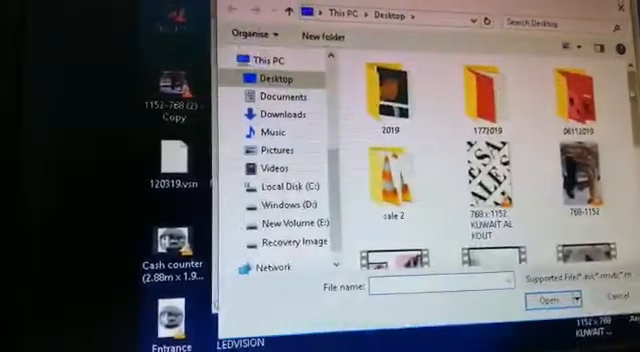
scroll(down, 3)
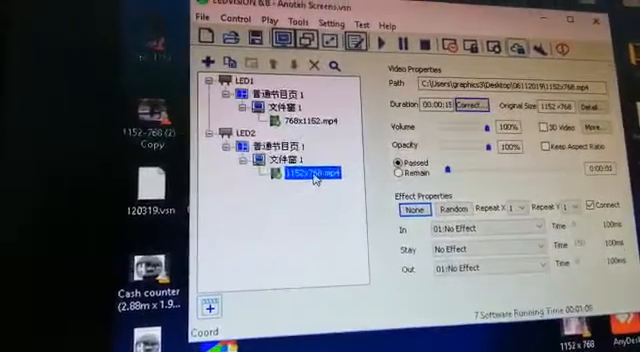
Choose Add Video from the LED2 video's context menu
right_click(310, 183)
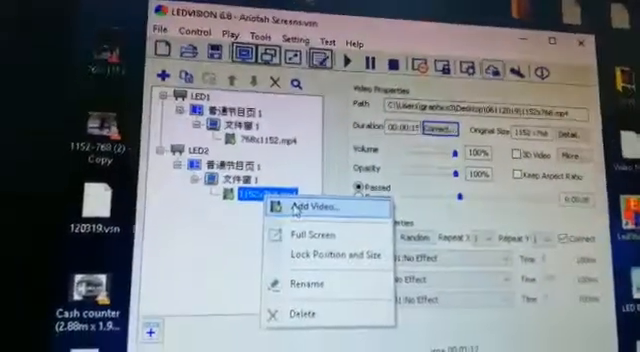
click(301, 207)
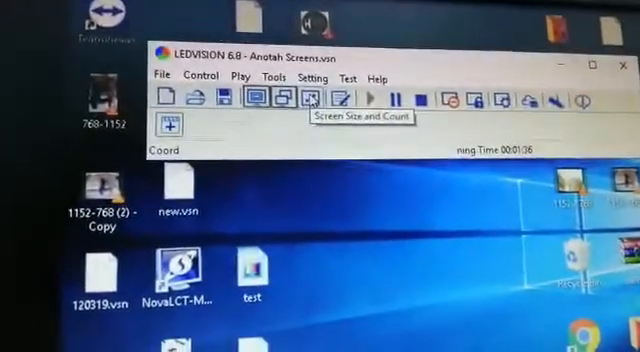
Open the Screen Size and Count dialog showing LED1 and LED2 dimensions
click(305, 96)
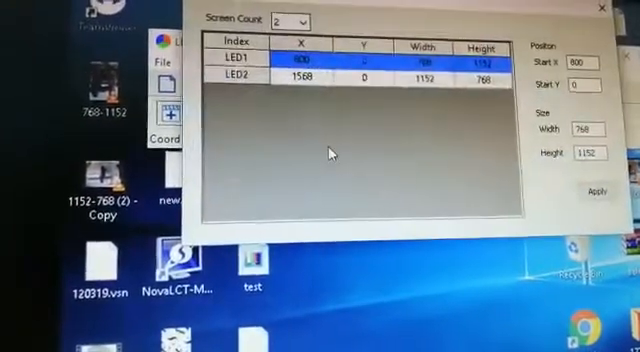